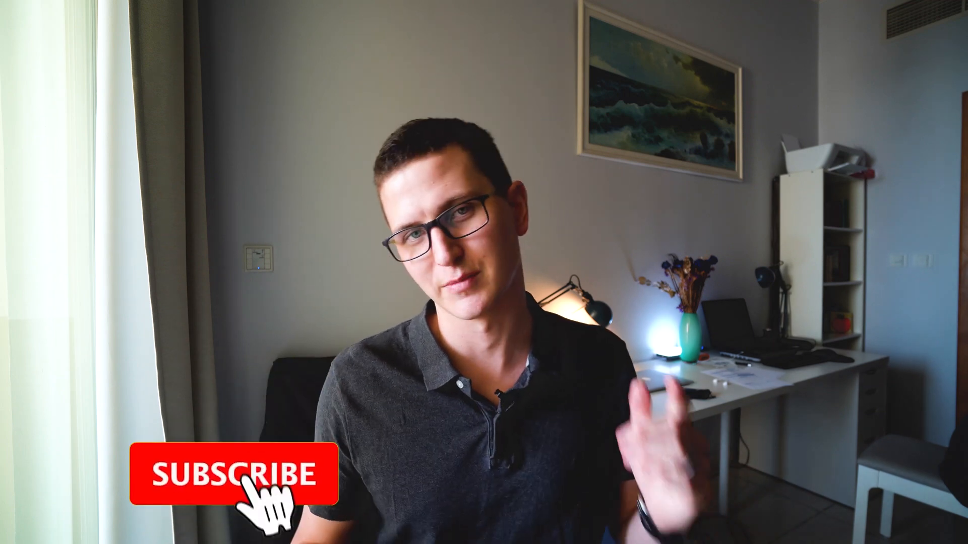
click(235, 472)
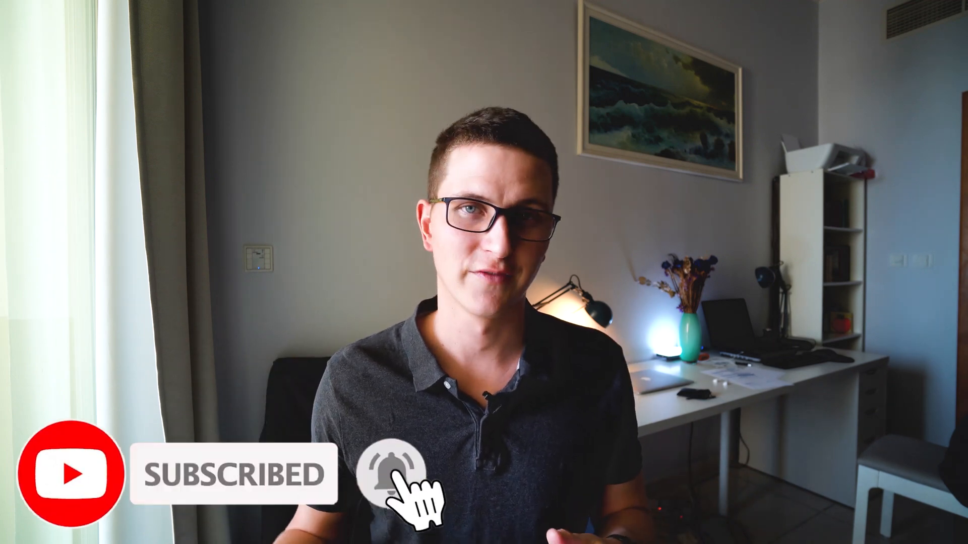